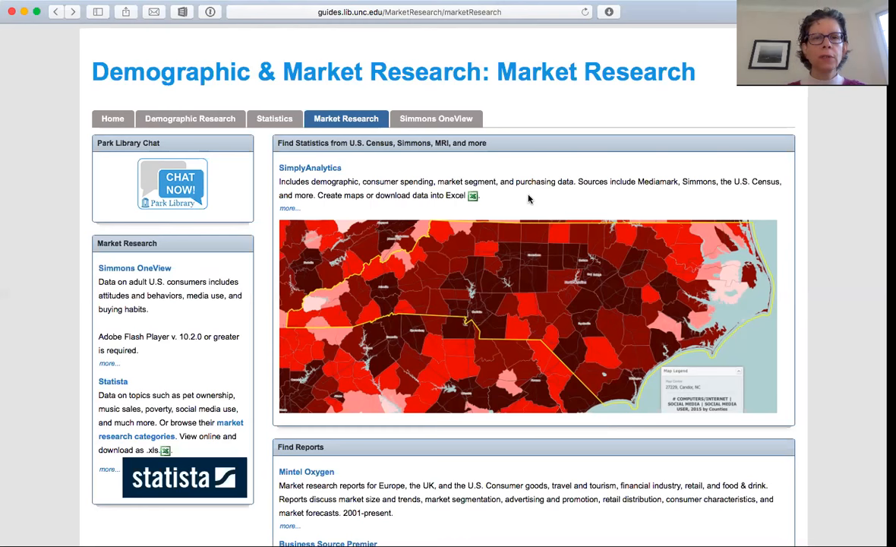
Scroll the Market Research guide down to the Find Reports box listing Mintel Oxygen
{"action": "scroll", "scroll_direction": "down", "scroll_amount": 3}
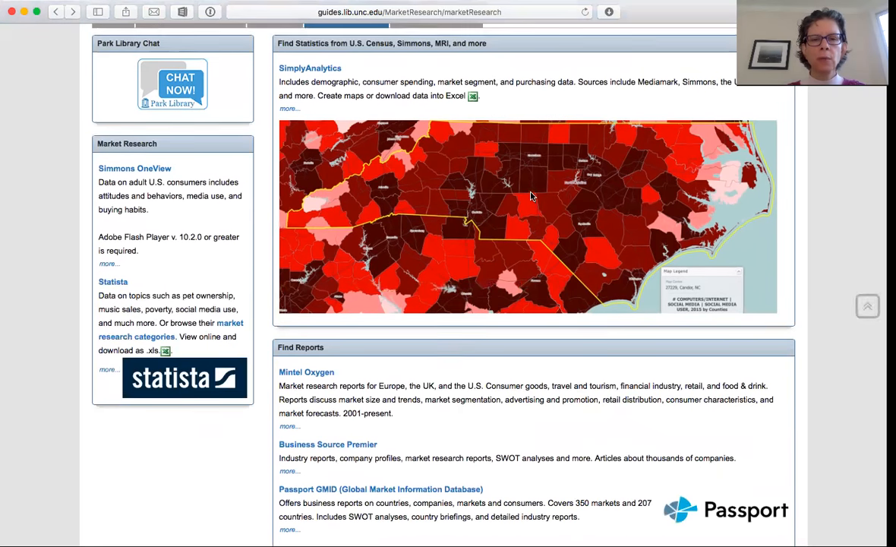
{"action": "scroll", "scroll_direction": "down", "scroll_amount": 3}
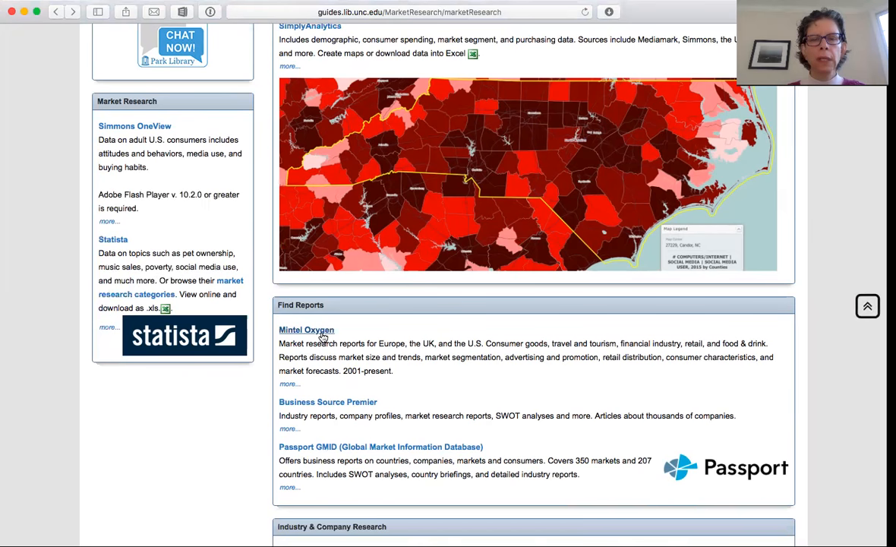
Follow the Mintel Oxygen link and enter 'hard cider' in the Mintel Academic search box
{"action": "left_click", "coordinate": [307, 330]}
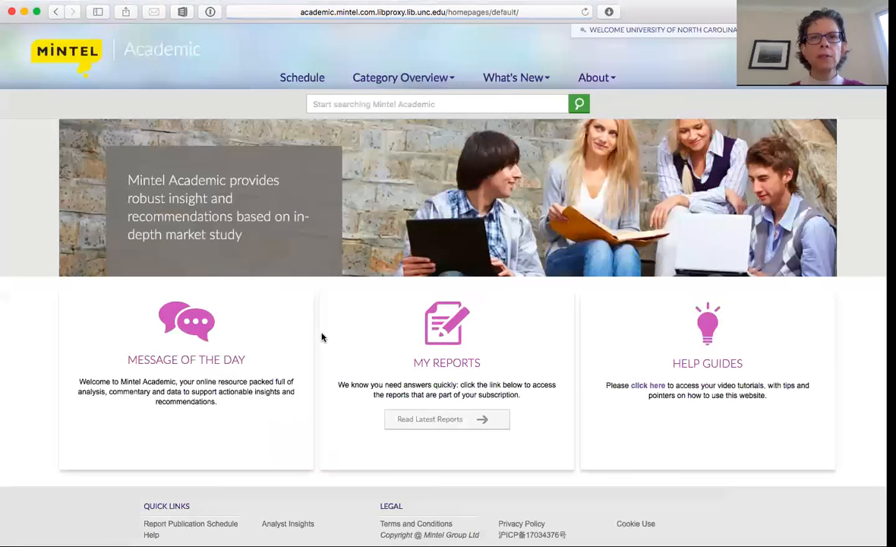
{"action": "mouse_move", "coordinate": [391, 184]}
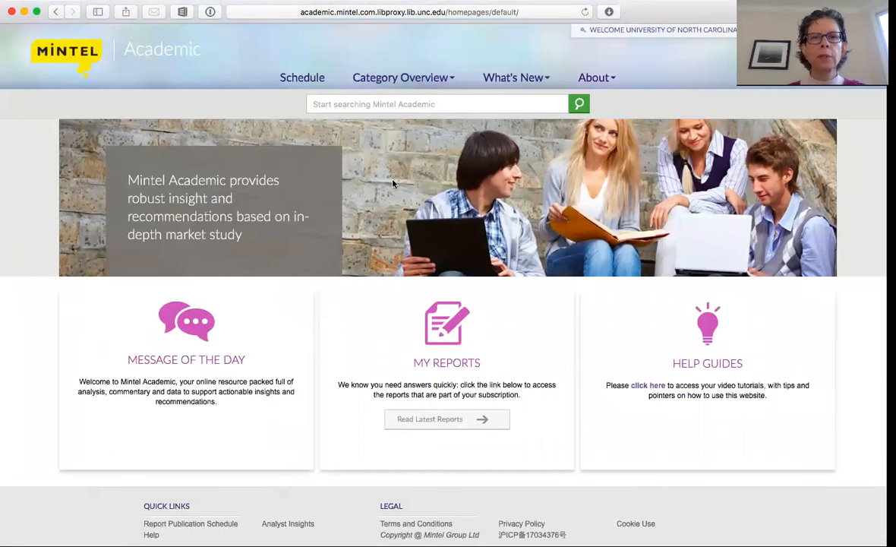
{"action": "left_click", "coordinate": [438, 104]}
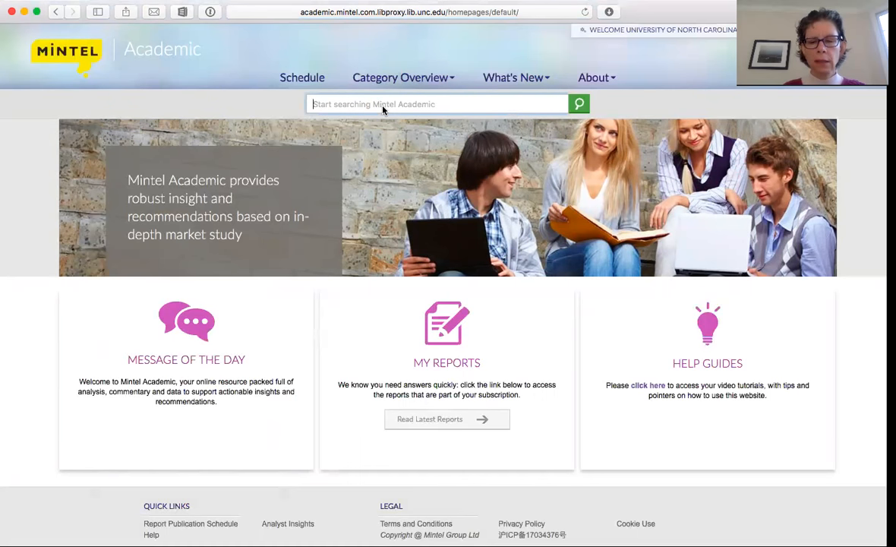
{"action": "type", "text": "hardcider"}
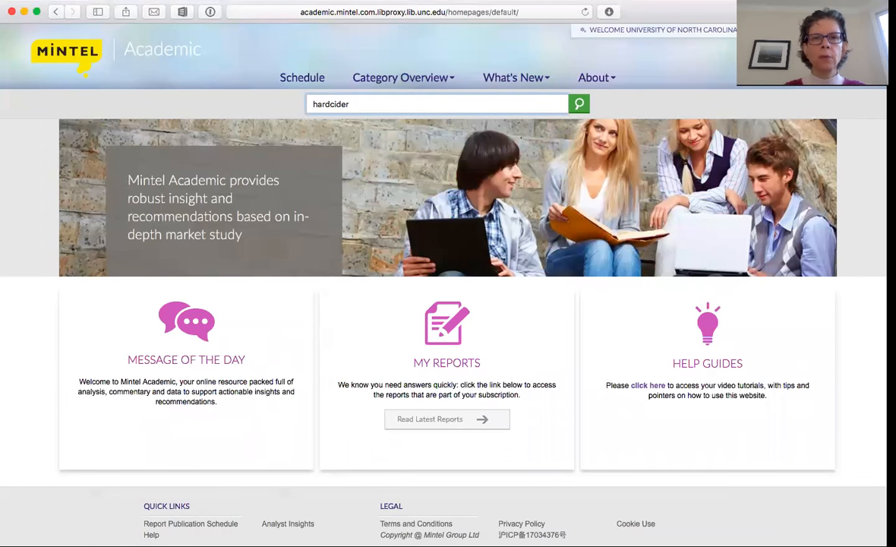
{"action": "type", "text": "hard cider"}
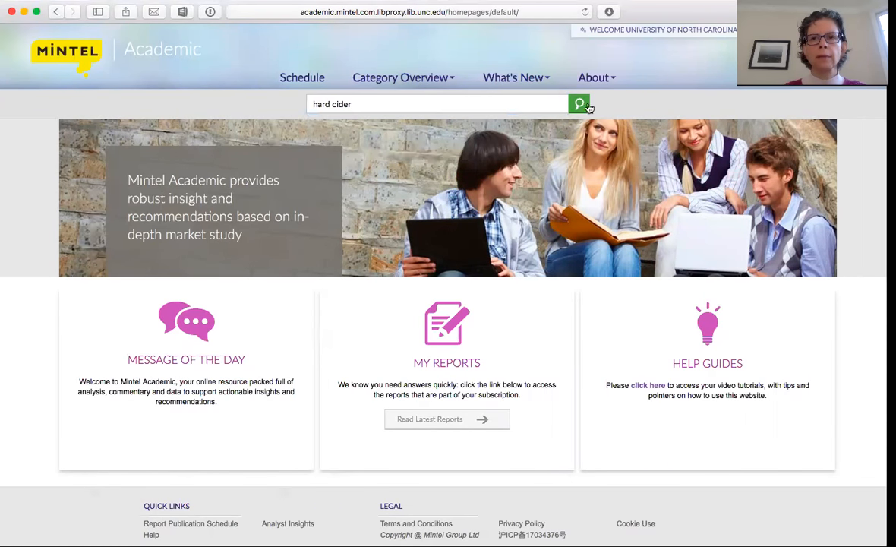
Run the 'hard cider' search and choose the Beer and Craft Beer – US – October 2017 report
{"action": "left_click", "coordinate": [579, 103]}
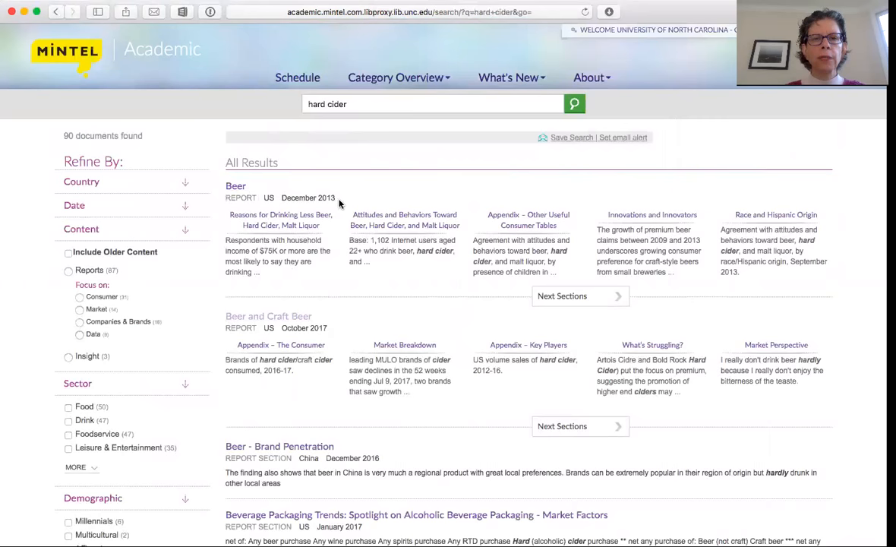
{"action": "mouse_move", "coordinate": [326, 331]}
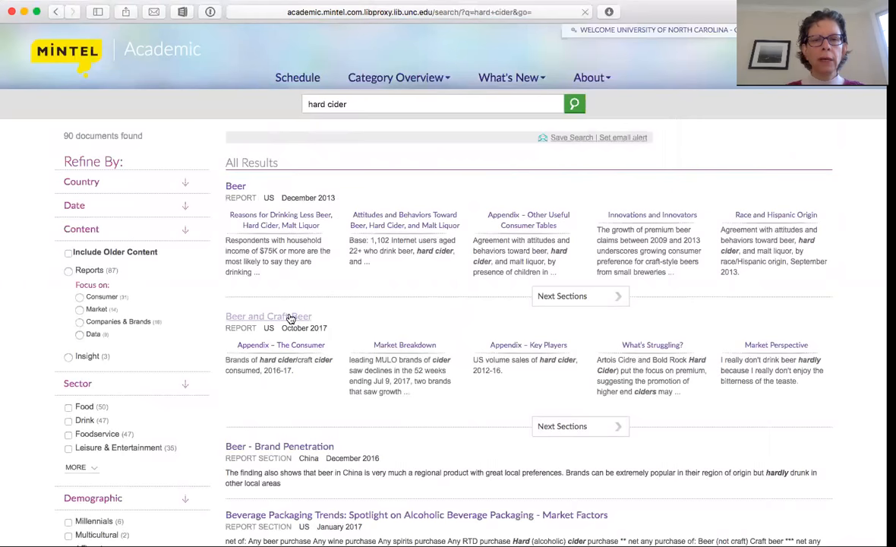
{"action": "left_click", "coordinate": [268, 316]}
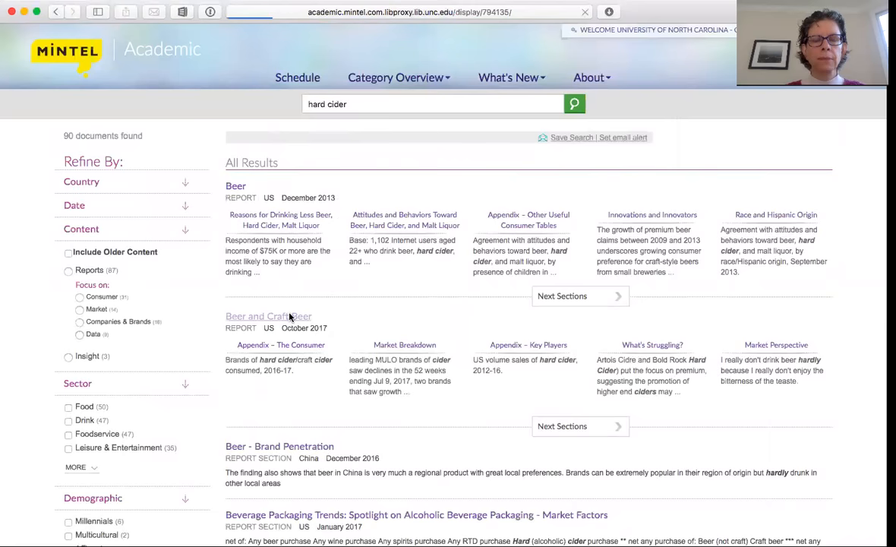
Search within the report for 'hard cider' and go to the Market Breakdown match
{"action": "left_click", "coordinate": [267, 316]}
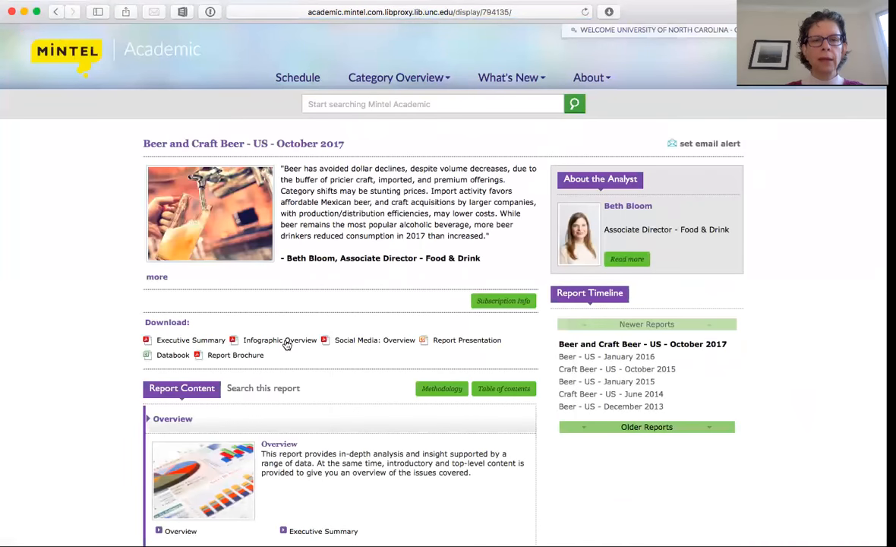
{"action": "left_click", "coordinate": [264, 389]}
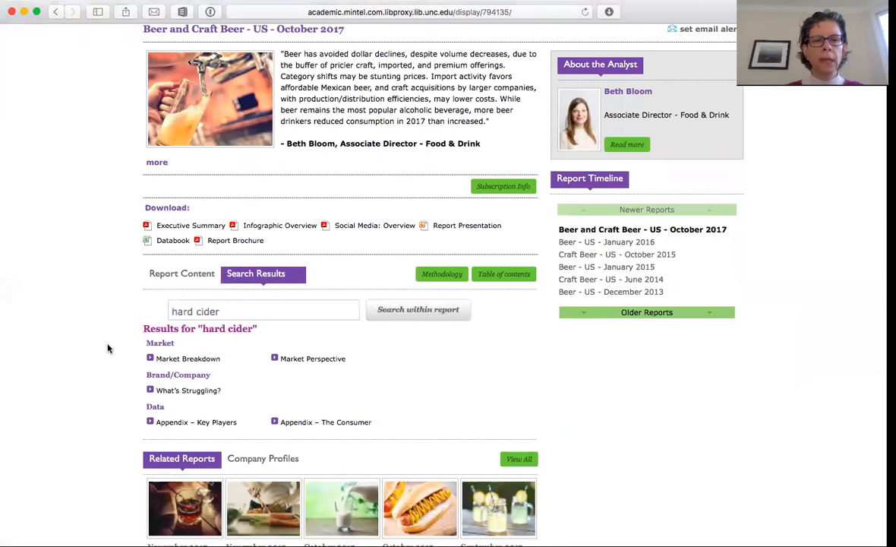
{"action": "left_click", "coordinate": [188, 358]}
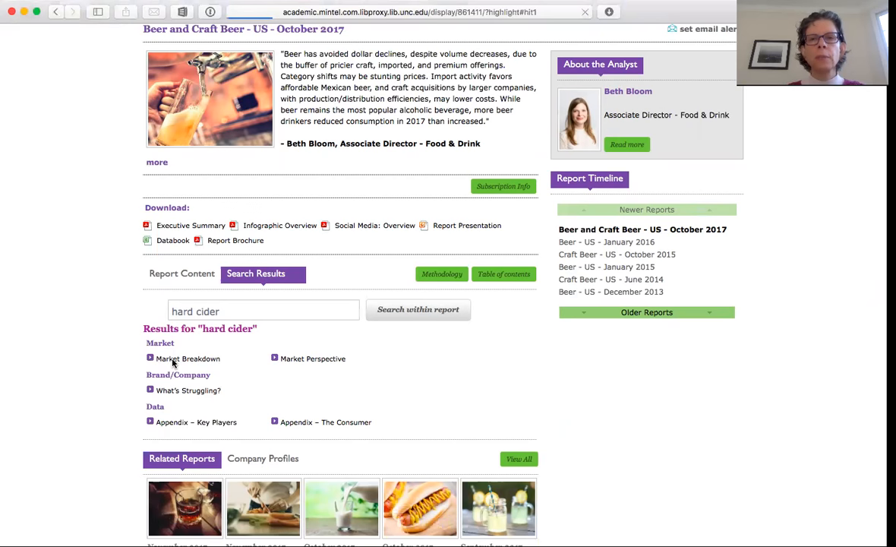
{"action": "left_click", "coordinate": [188, 359]}
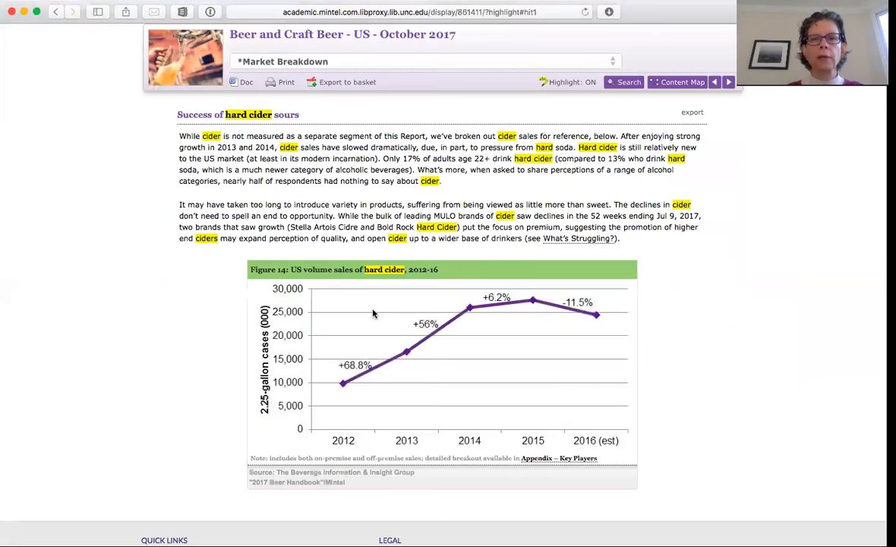
{"action": "mouse_move", "coordinate": [307, 183]}
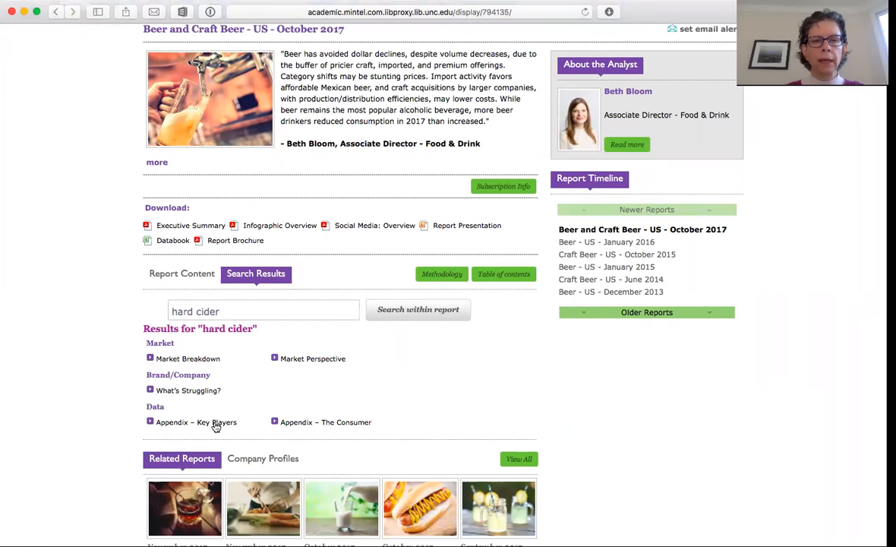
Go to Appendix – The Consumer and view its hard cider brands consumed 2016–17 table
{"action": "left_click", "coordinate": [196, 422]}
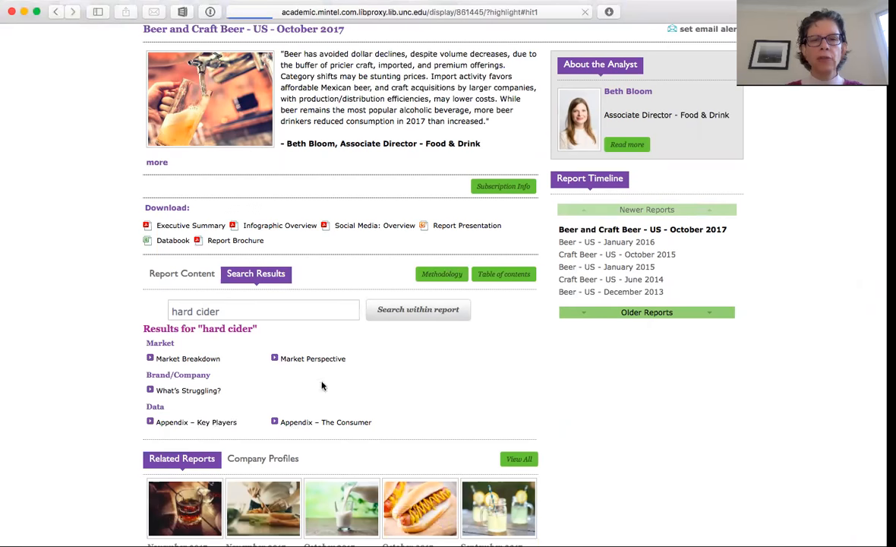
{"action": "left_click", "coordinate": [325, 423]}
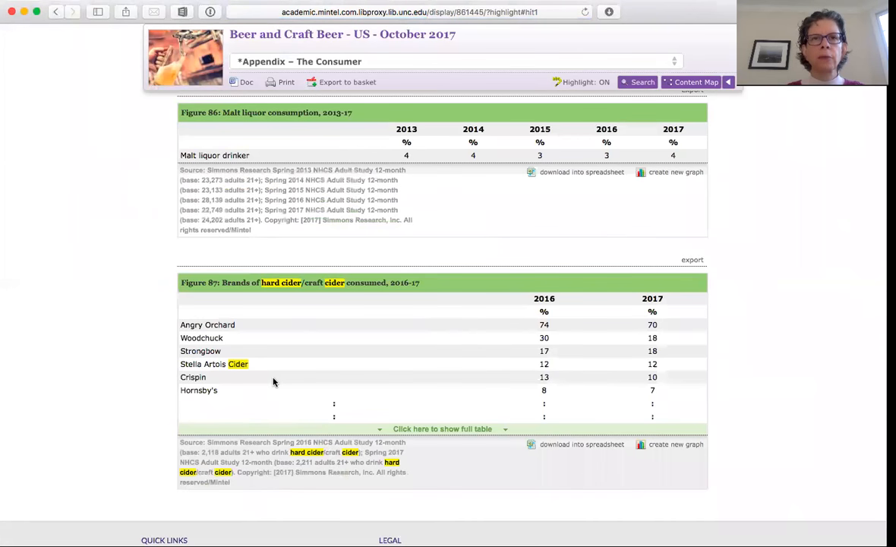
{"action": "mouse_move", "coordinate": [281, 310]}
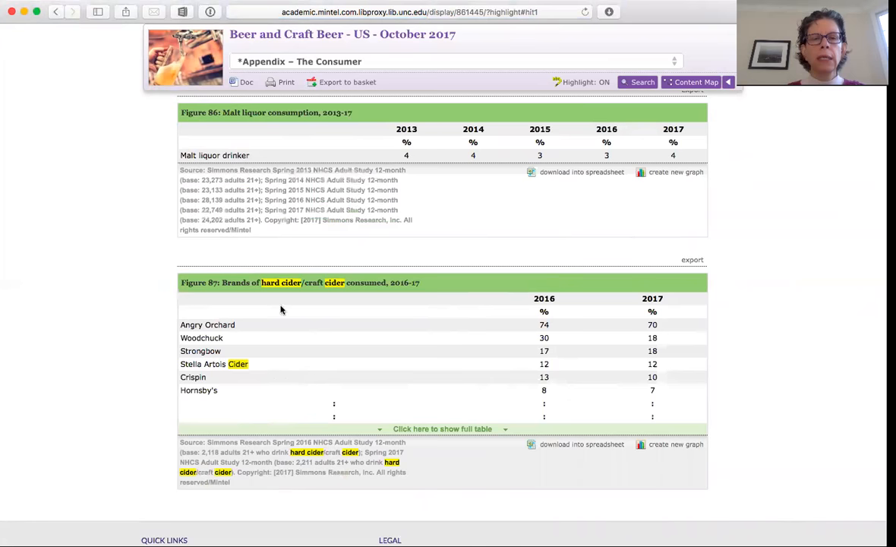
{"action": "mouse_move", "coordinate": [349, 255]}
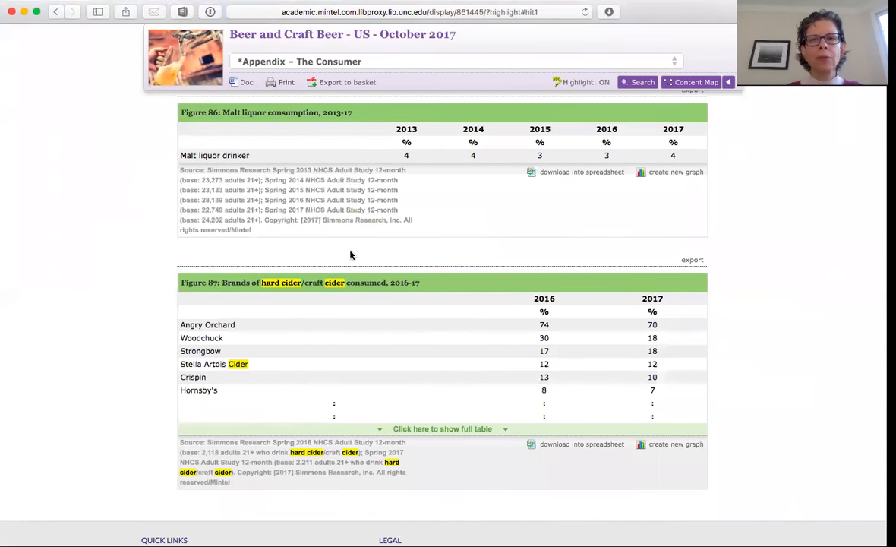
{"action": "mouse_move", "coordinate": [377, 192]}
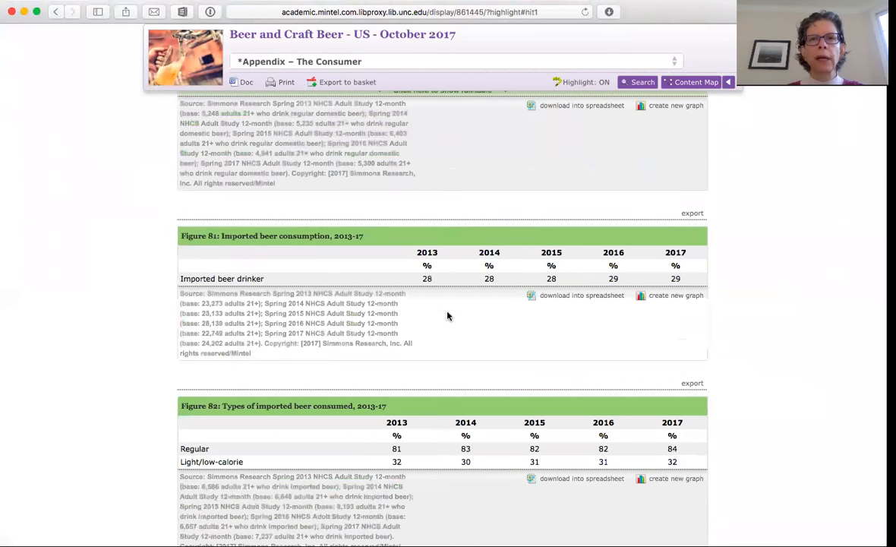
{"action": "mouse_move", "coordinate": [579, 498]}
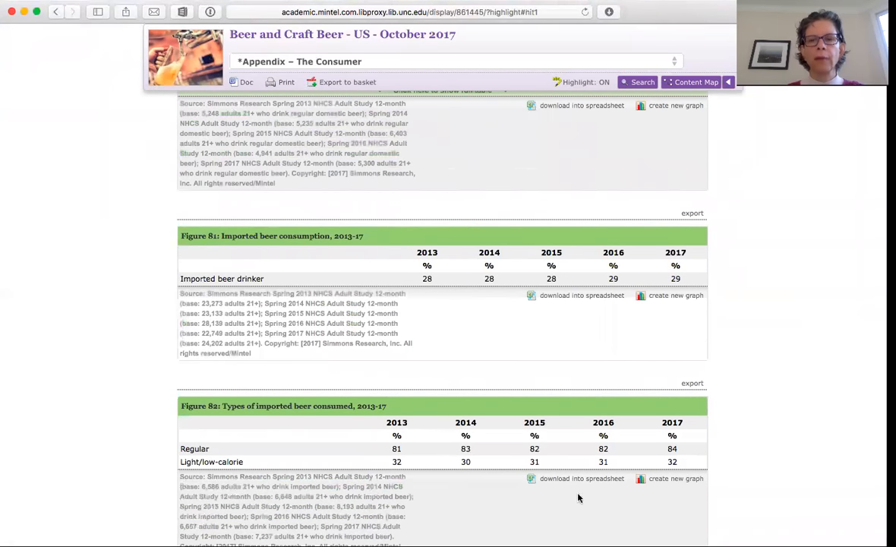